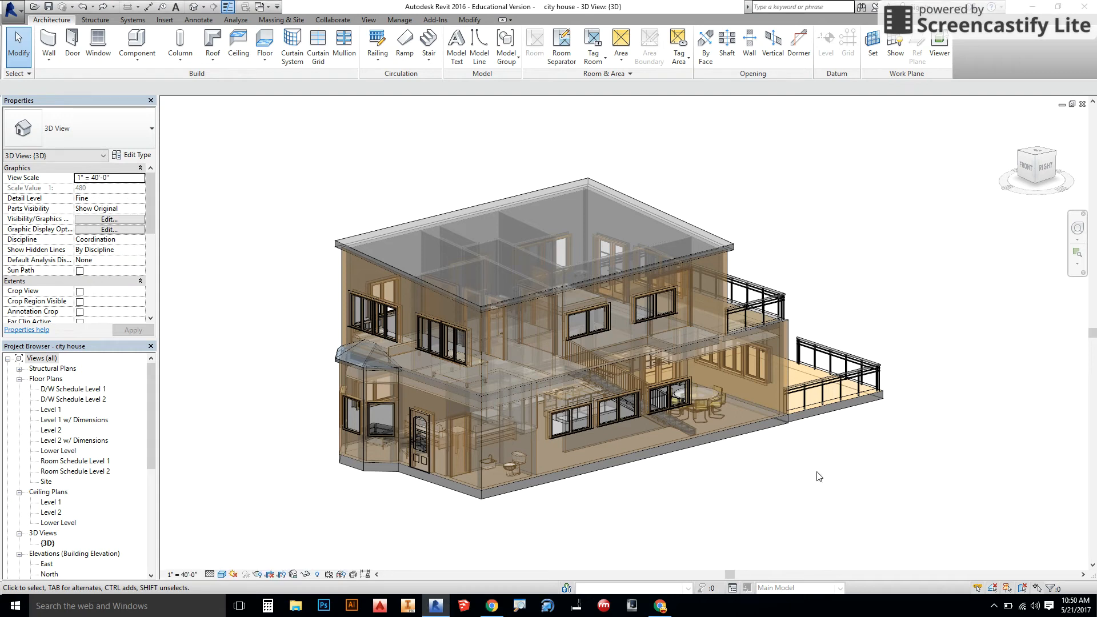
mouse_move(824, 436)
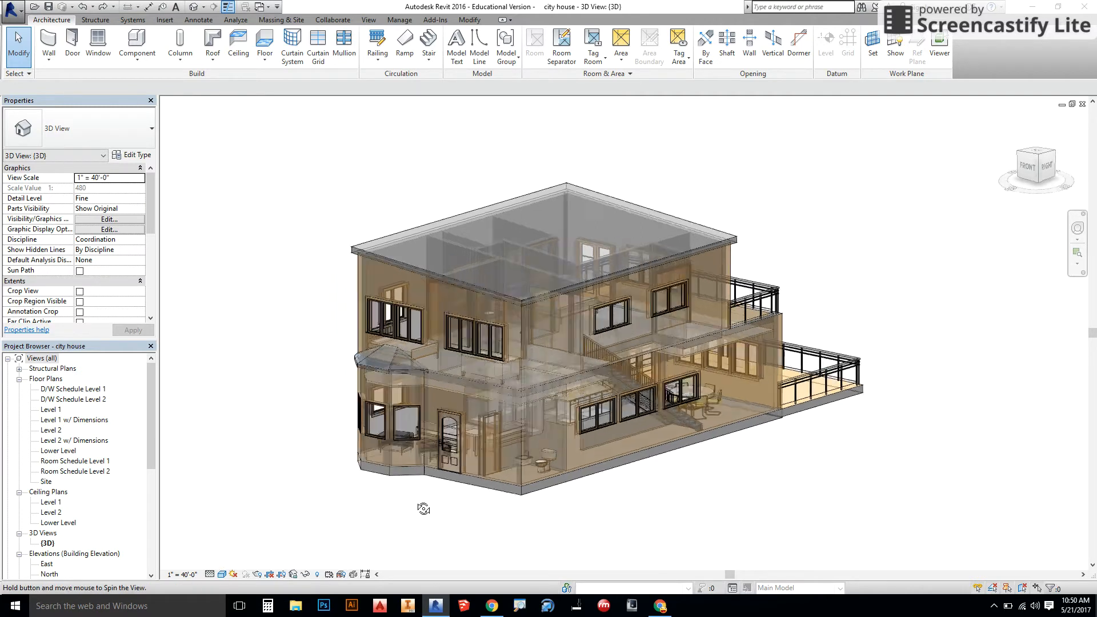
Orbit the see-through house model to view it from a slightly different angle
drag(424, 509, 357, 535)
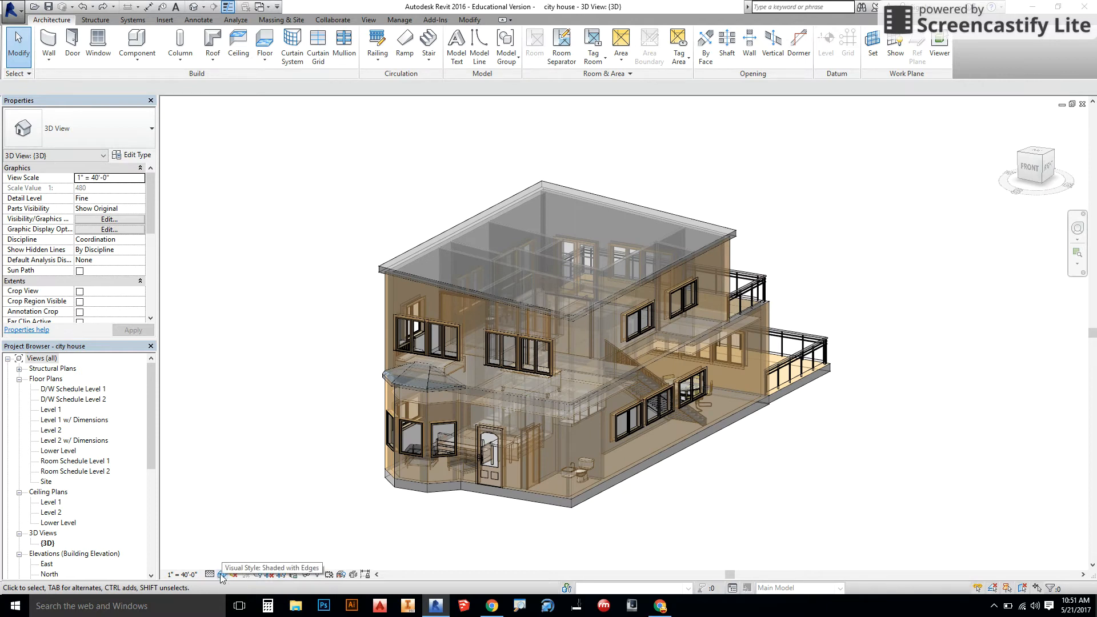
Set Graphic Display Options transparency to 0 for solid walls, then orbit to another side
click(221, 575)
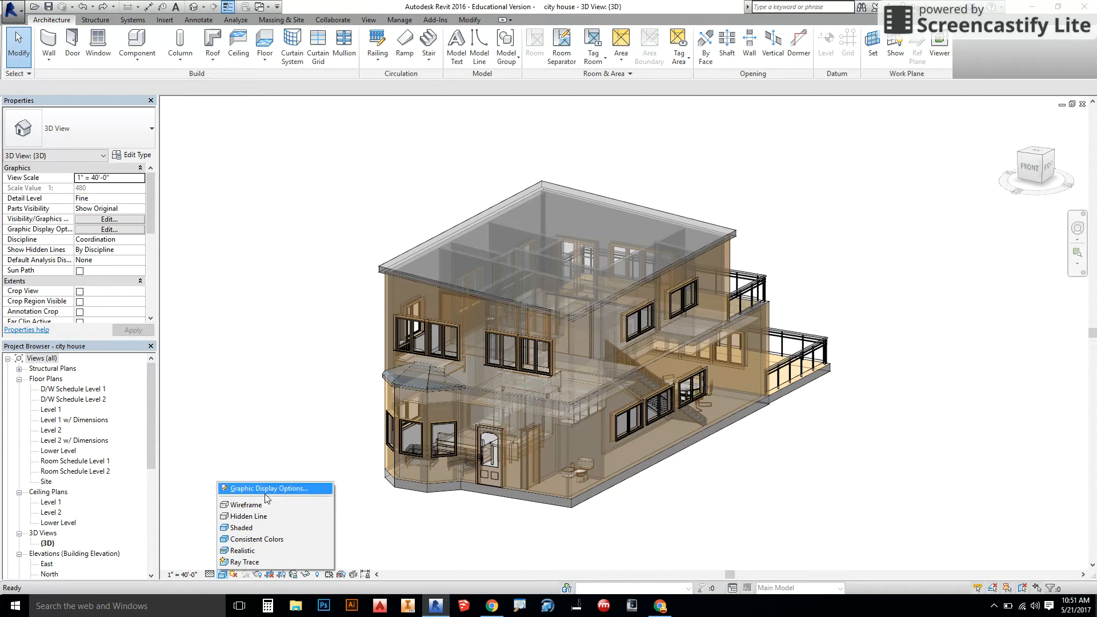
click(268, 488)
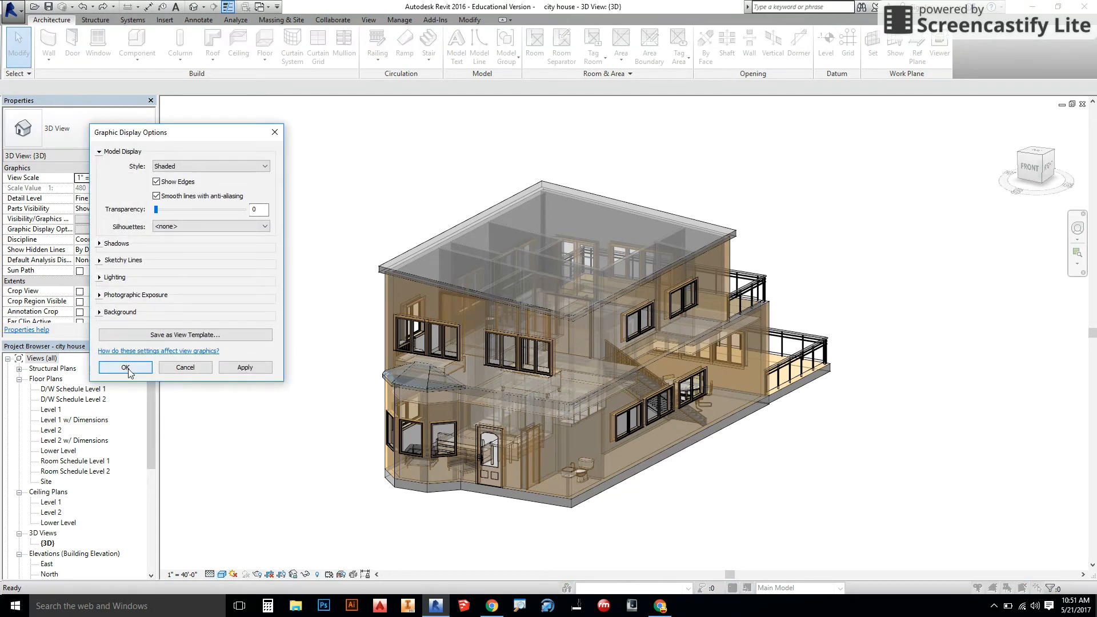
click(124, 368)
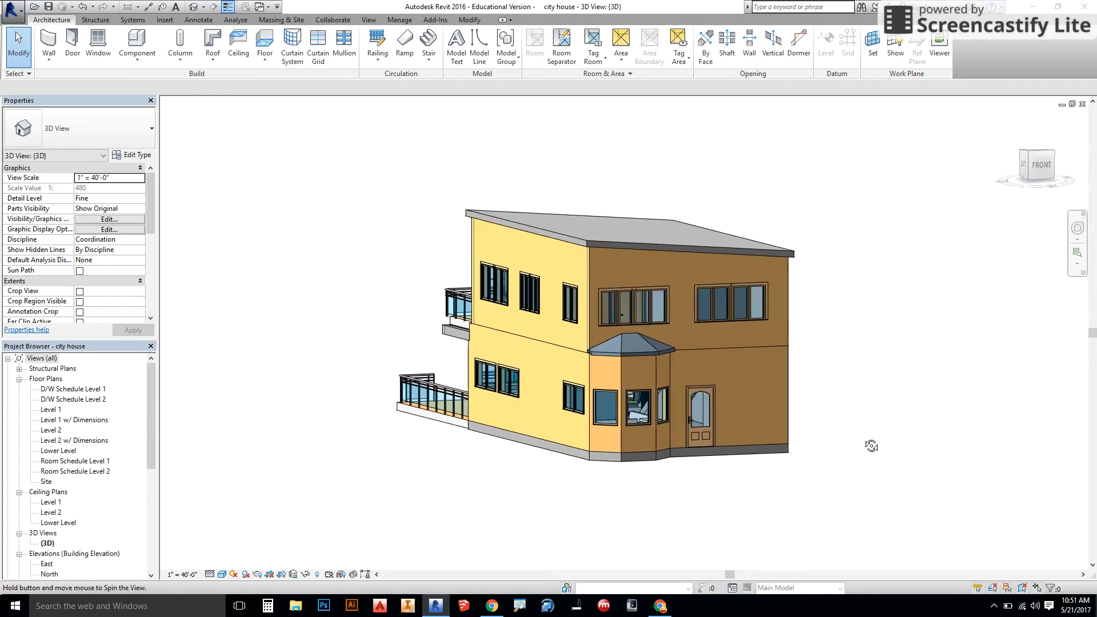
drag(872, 446, 656, 519)
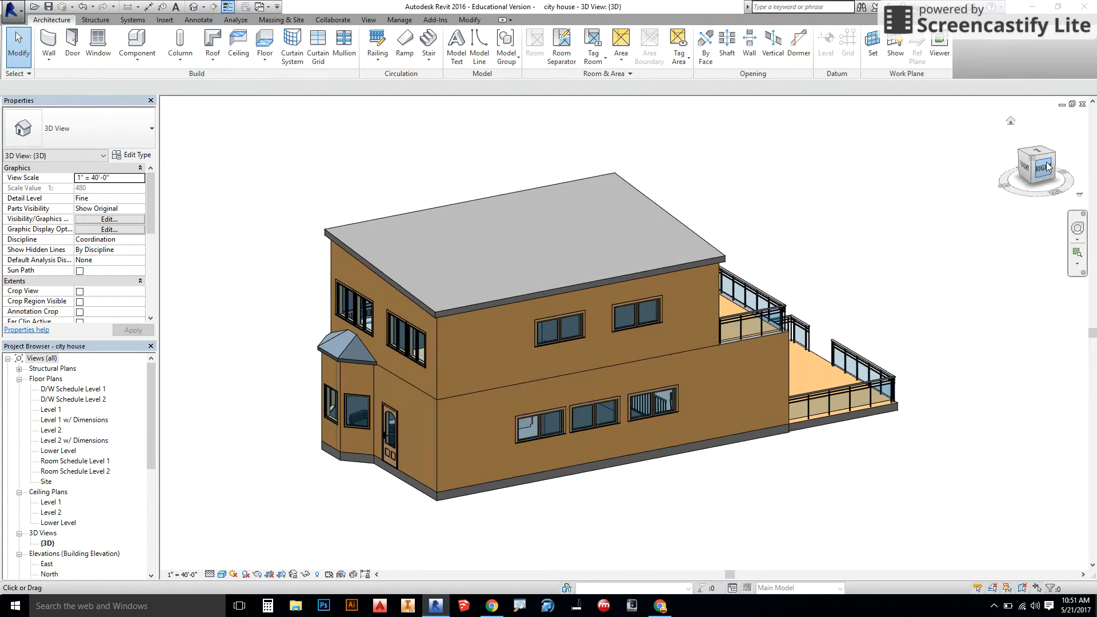
Orient the 3D view to Floor Plan: D/W Schedule Level 1 via the ViewCube
right_click(1036, 168)
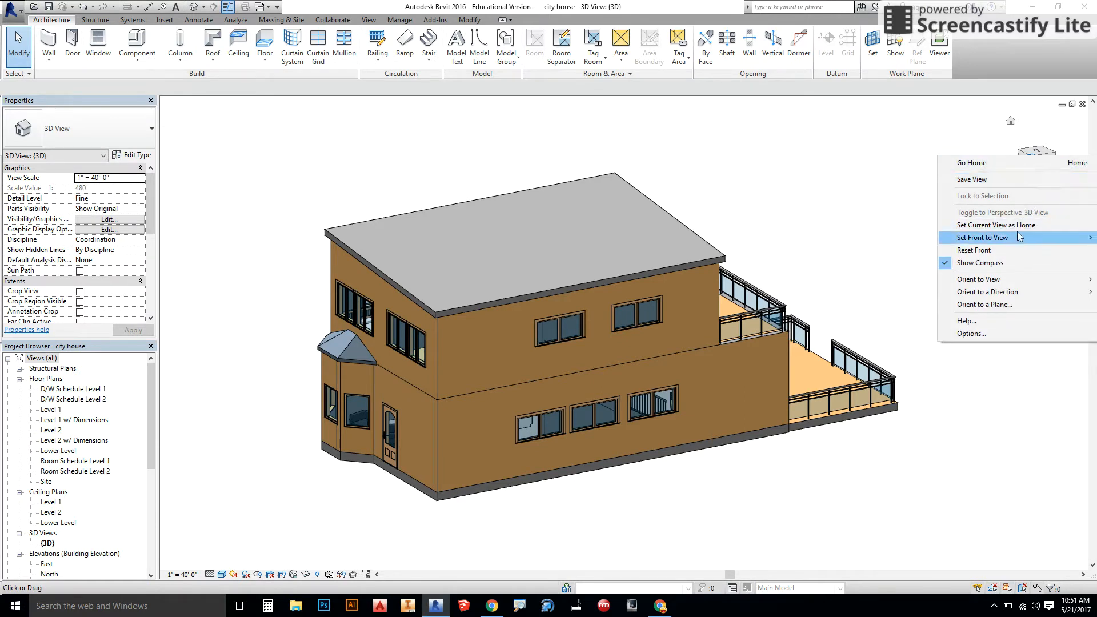
mouse_move(979, 280)
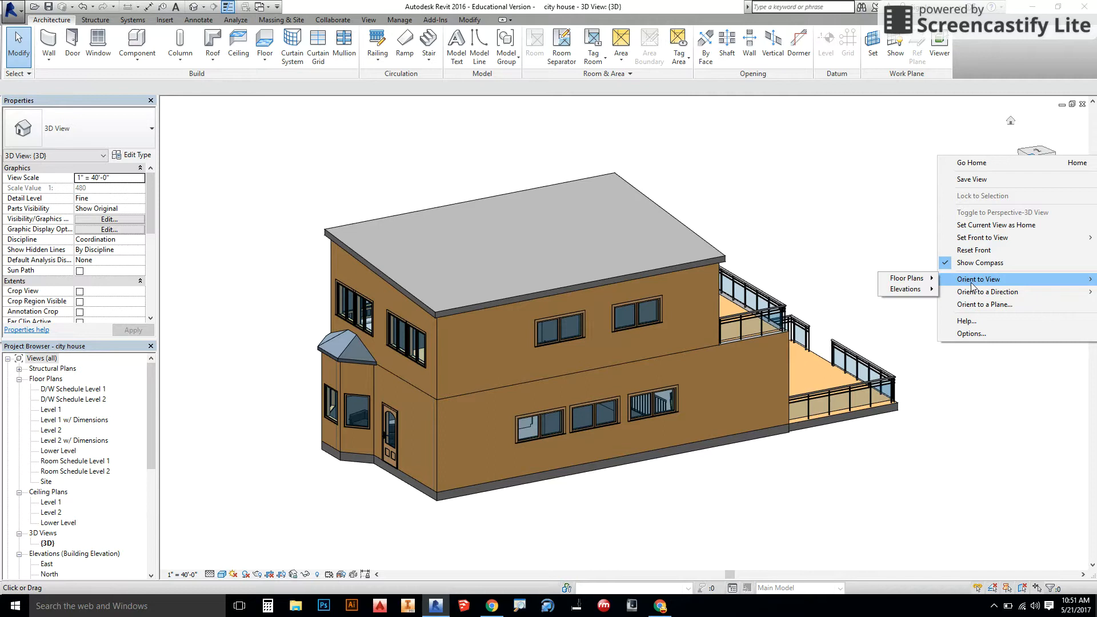
mouse_move(905, 278)
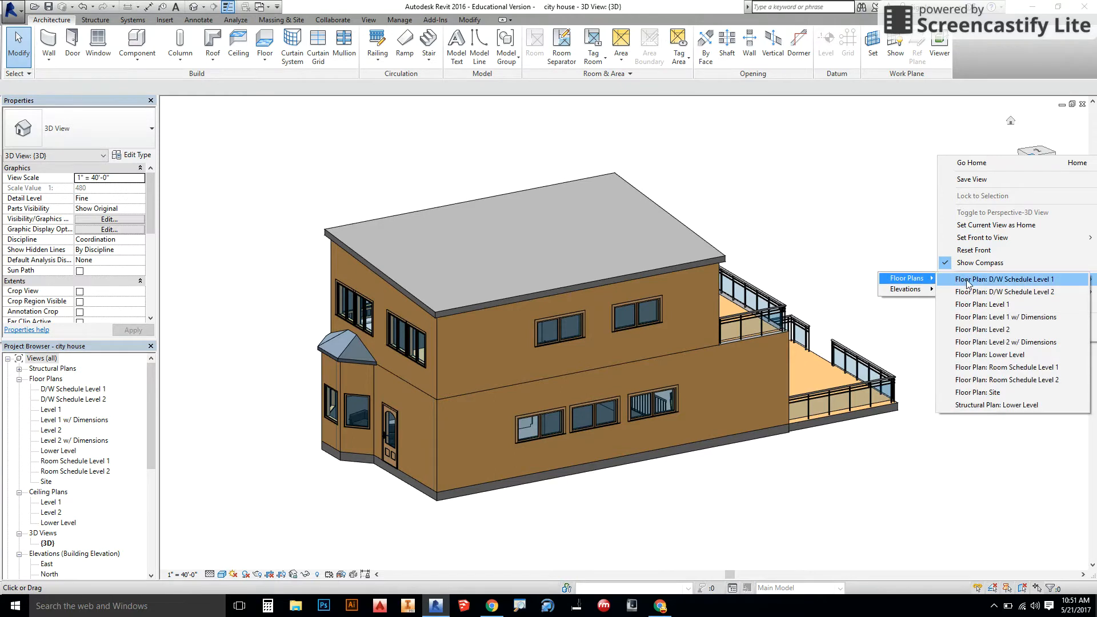
click(1004, 279)
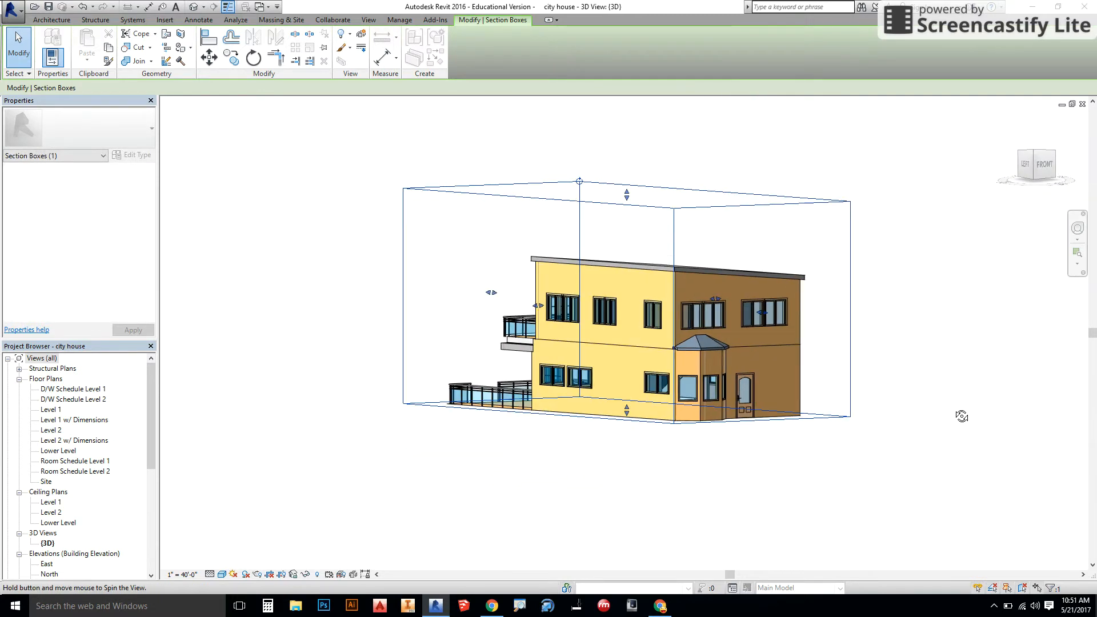
Orbit, then drag section box grips inward to slice the house lengthwise
drag(963, 417, 732, 506)
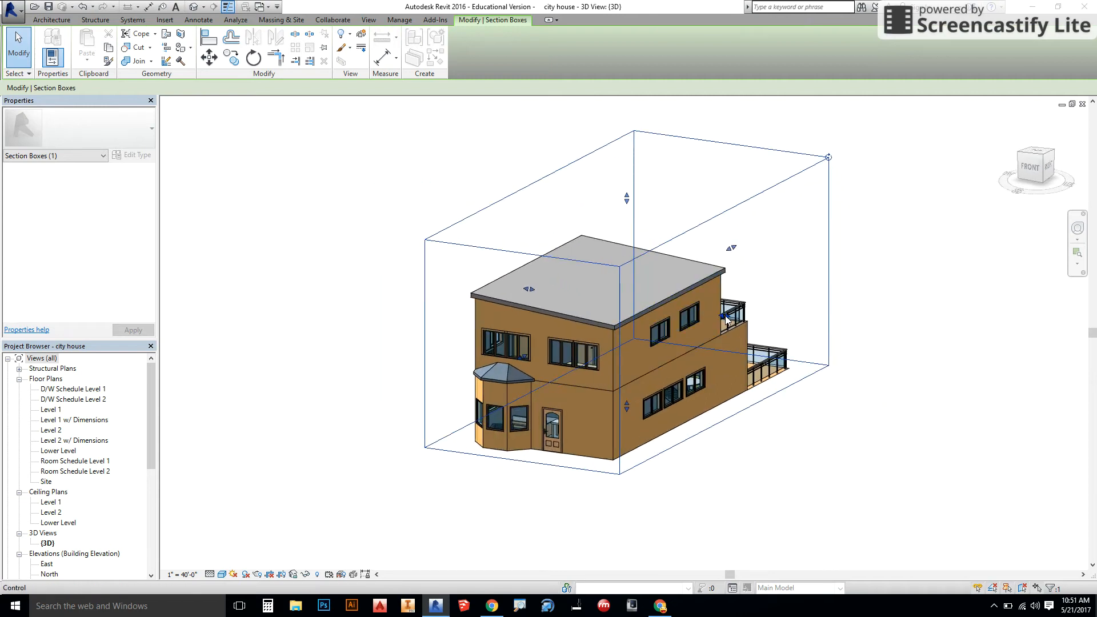
drag(829, 157, 775, 150)
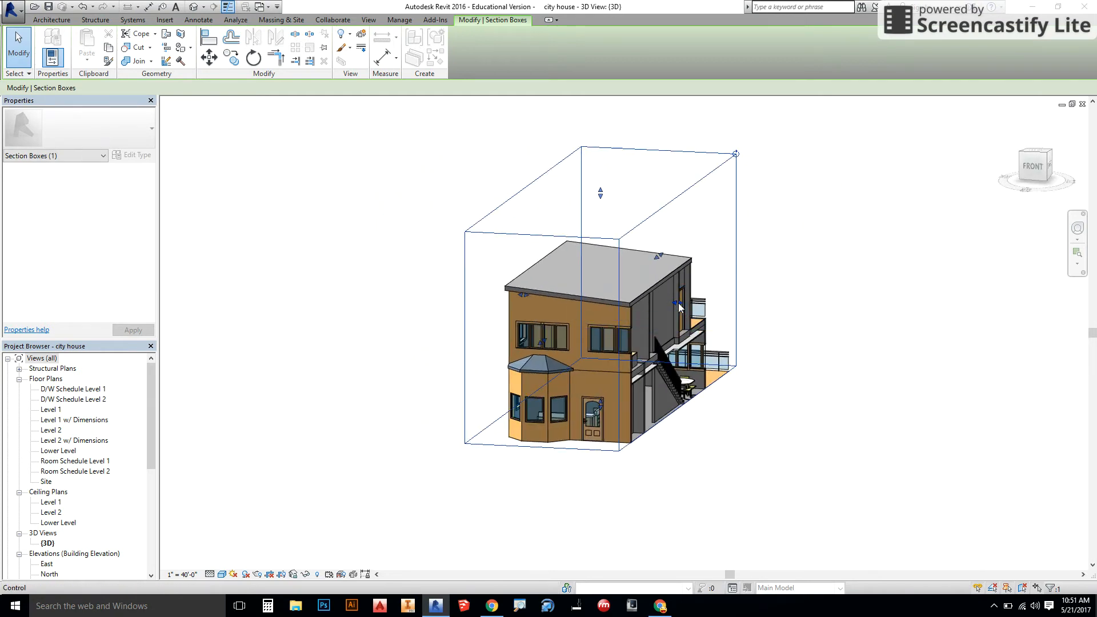
drag(679, 308, 605, 455)
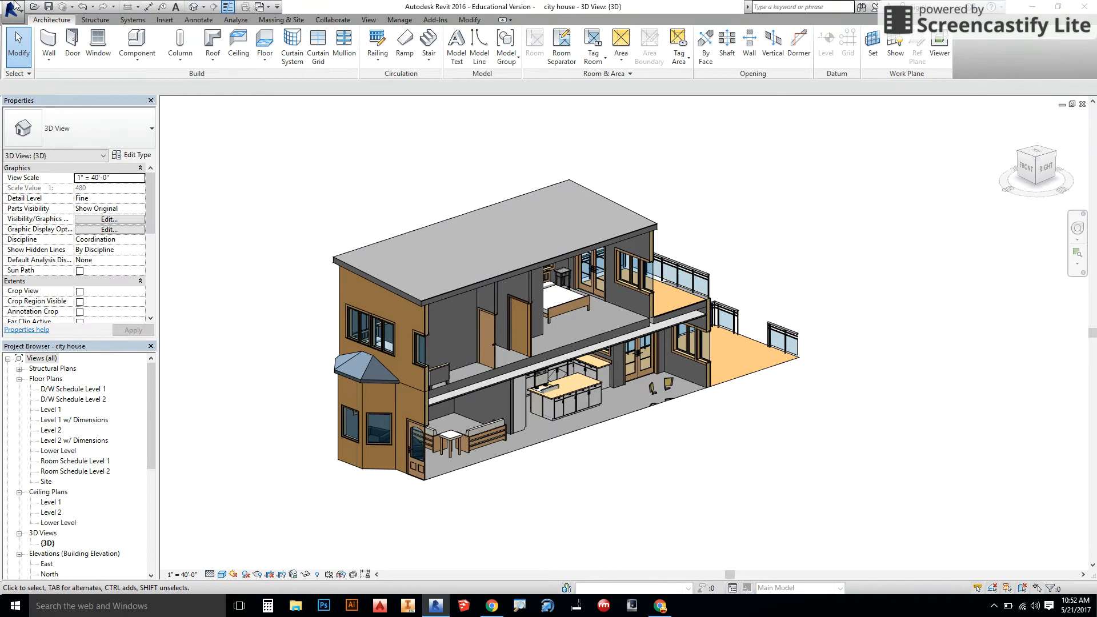
Browse the Application menu's Export options, such as CAD, DWF, FBX and IFC
click(13, 12)
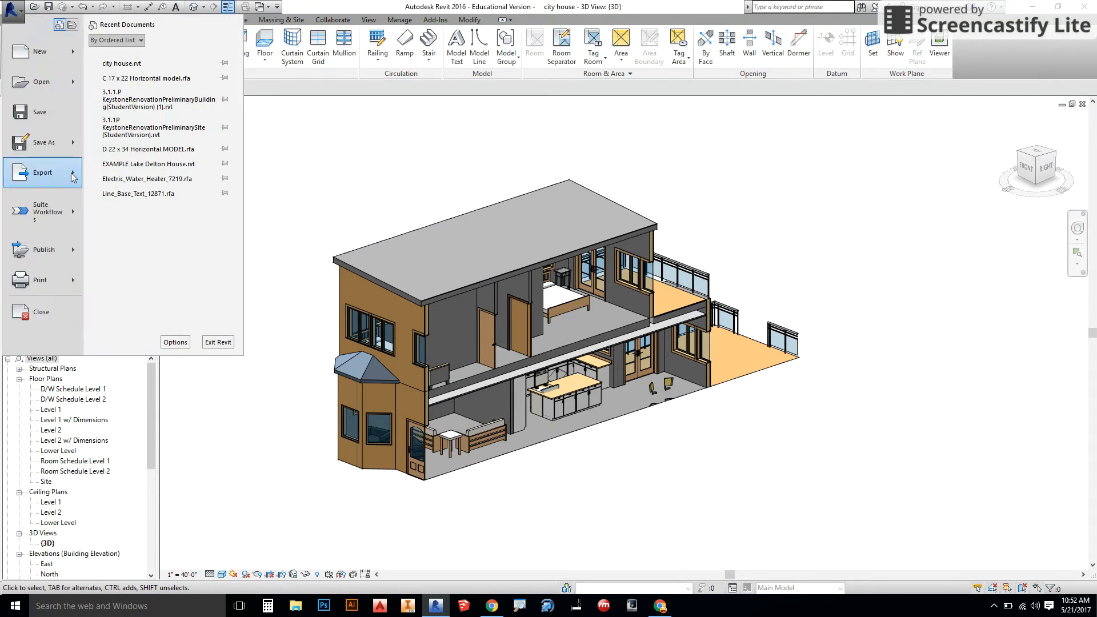
click(42, 173)
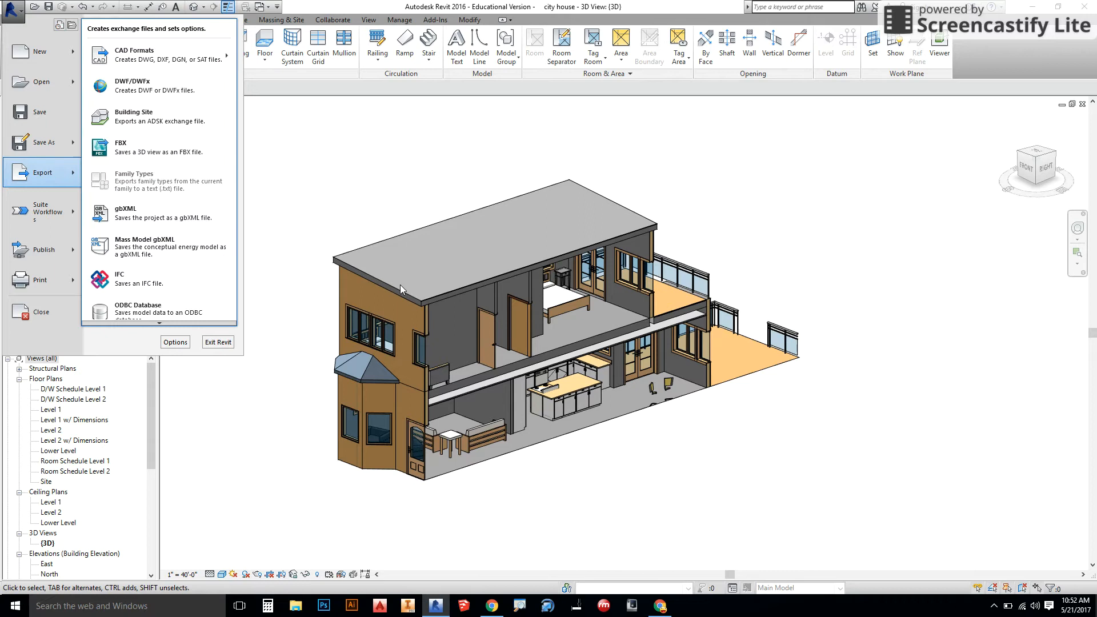
mouse_move(628, 390)
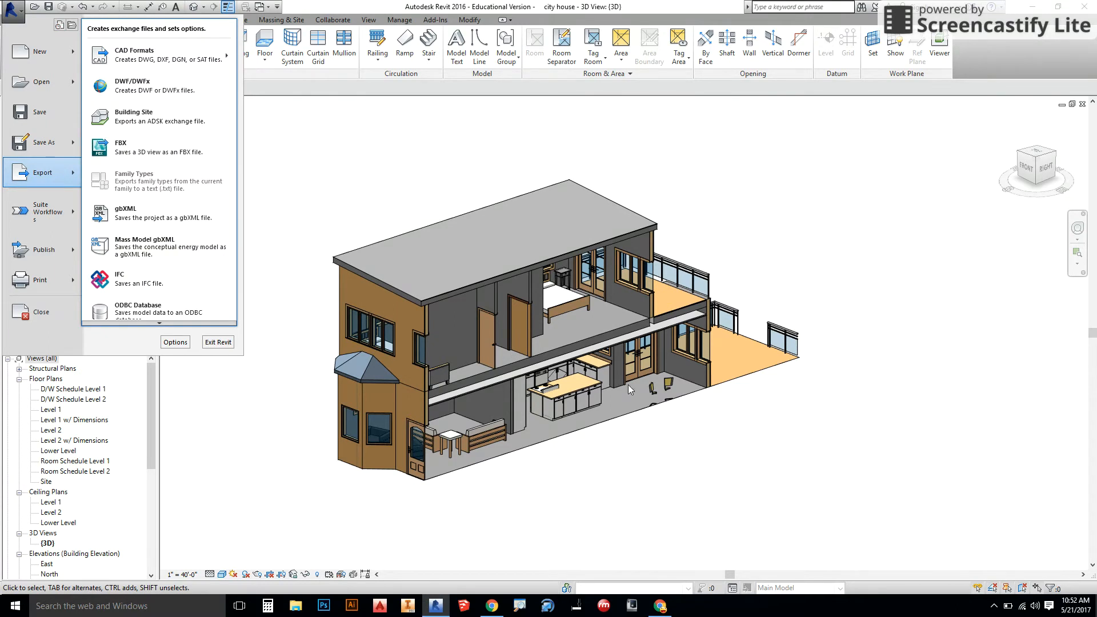
mouse_move(703, 367)
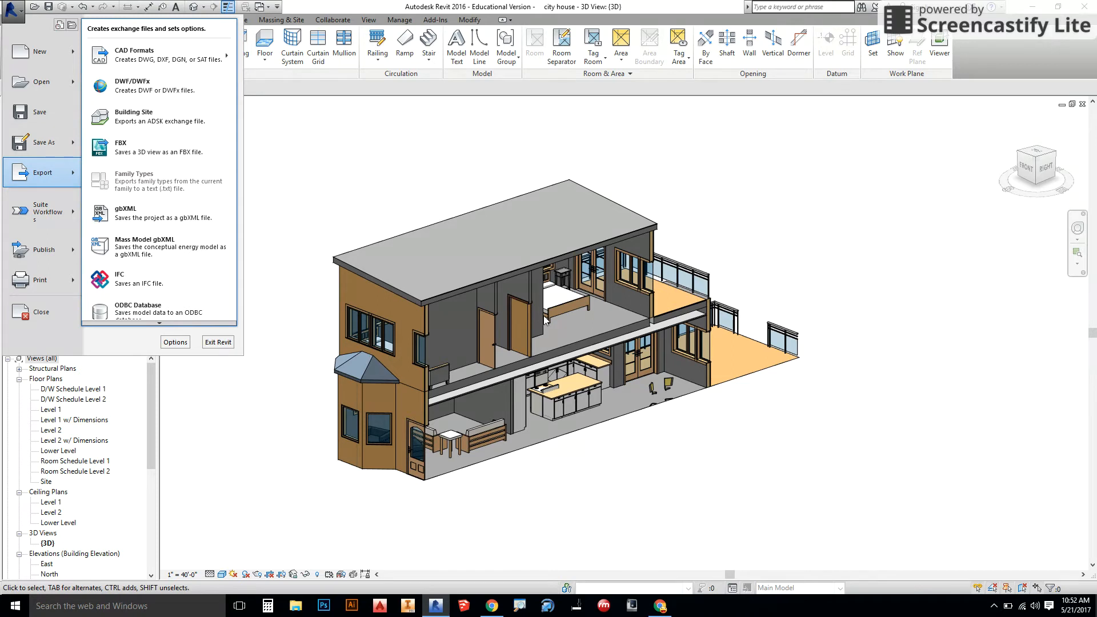
mouse_move(758, 430)
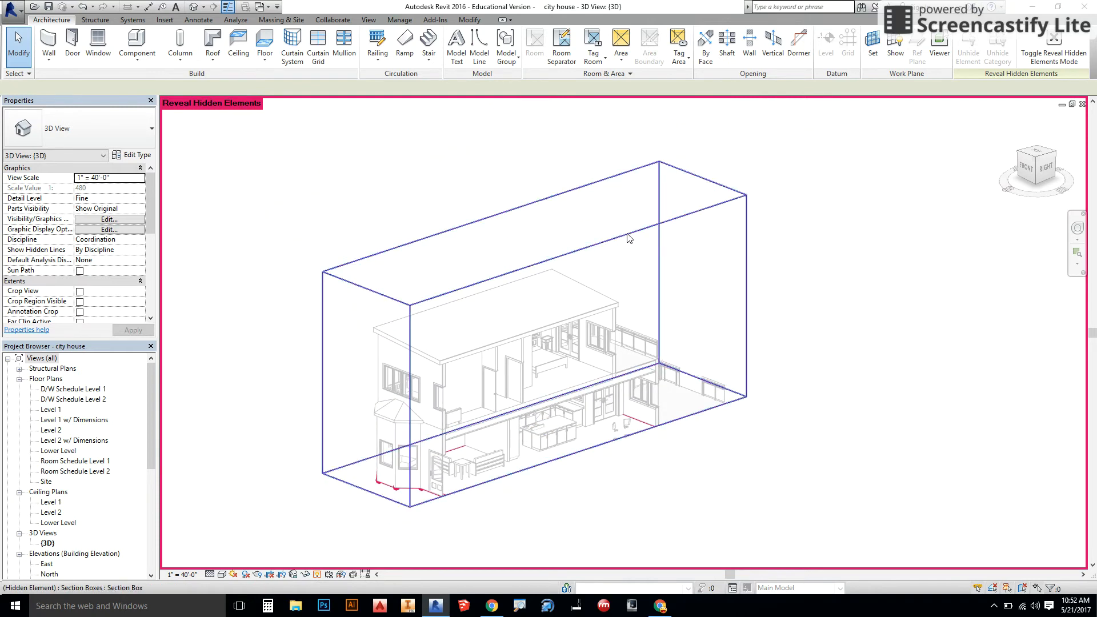
Close Reveal Hidden Elements and orbit to look down into the upstairs rooms
click(628, 238)
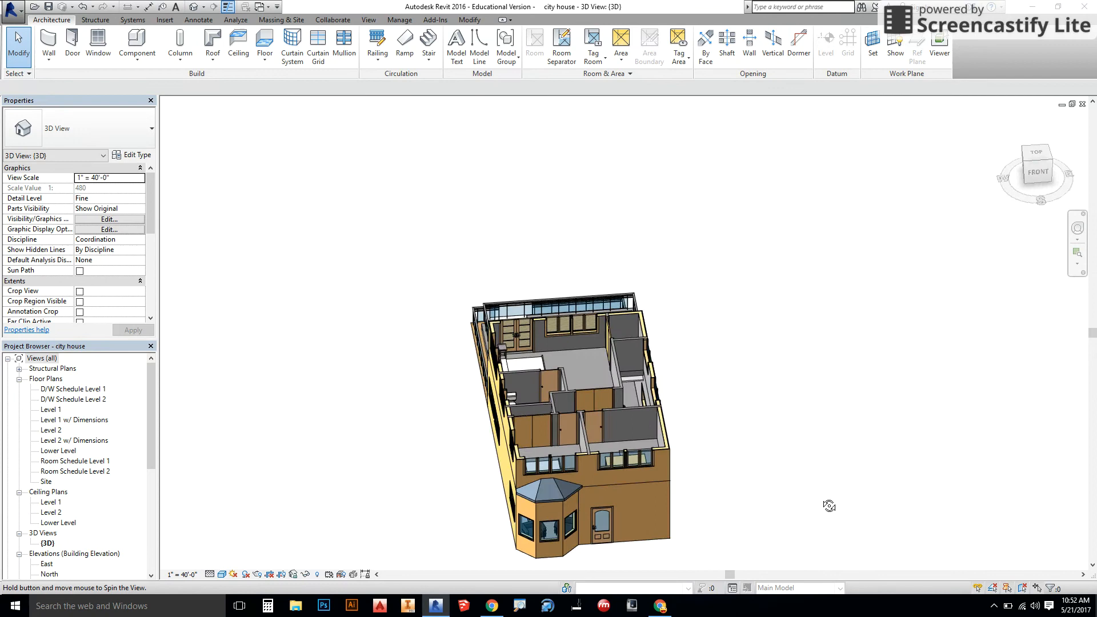
drag(828, 506, 717, 411)
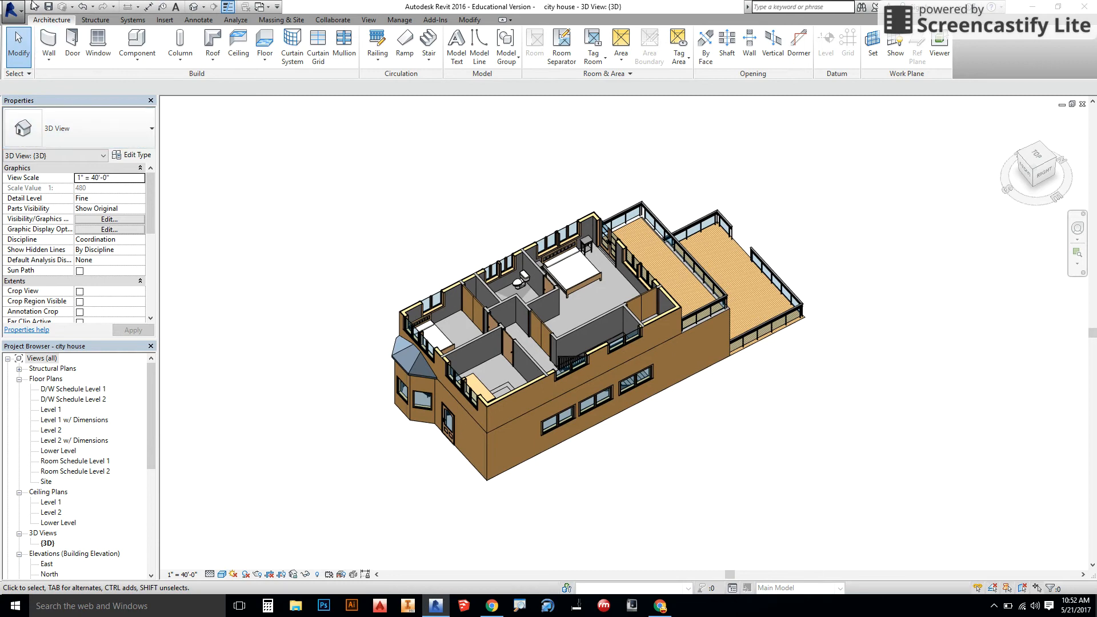
Open the Print dialog for the current view with Adobe PDF as the printer
click(11, 8)
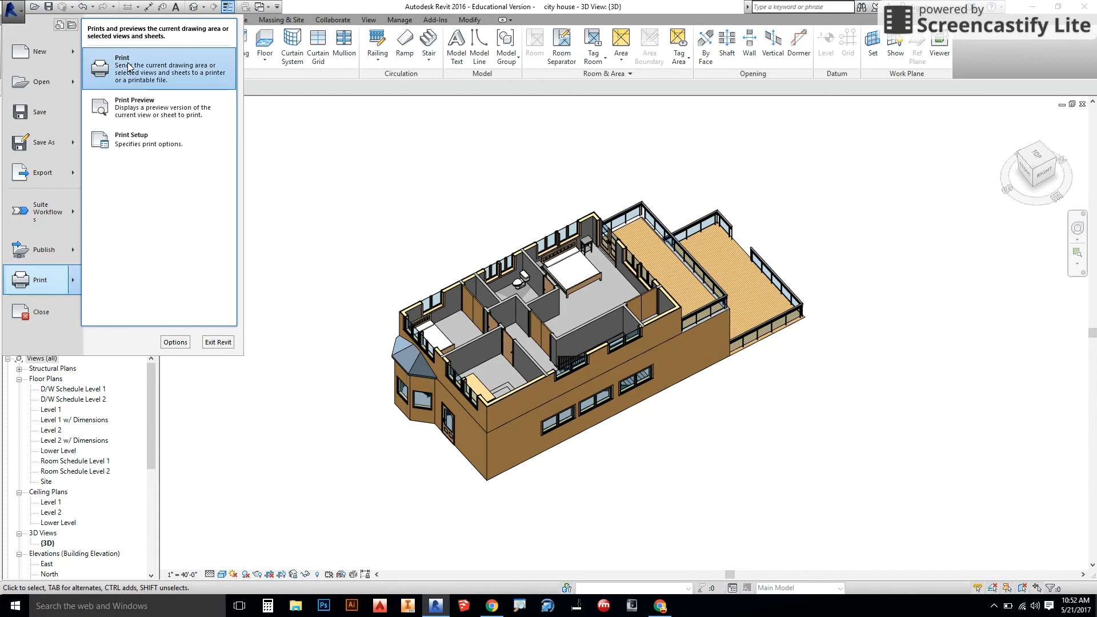
click(122, 69)
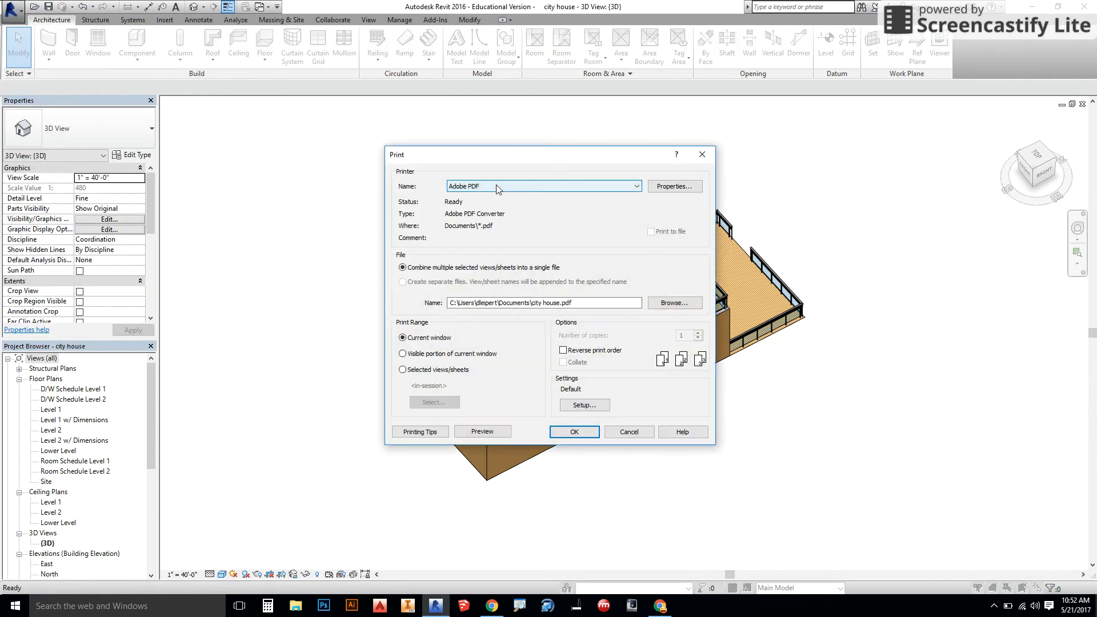
click(634, 186)
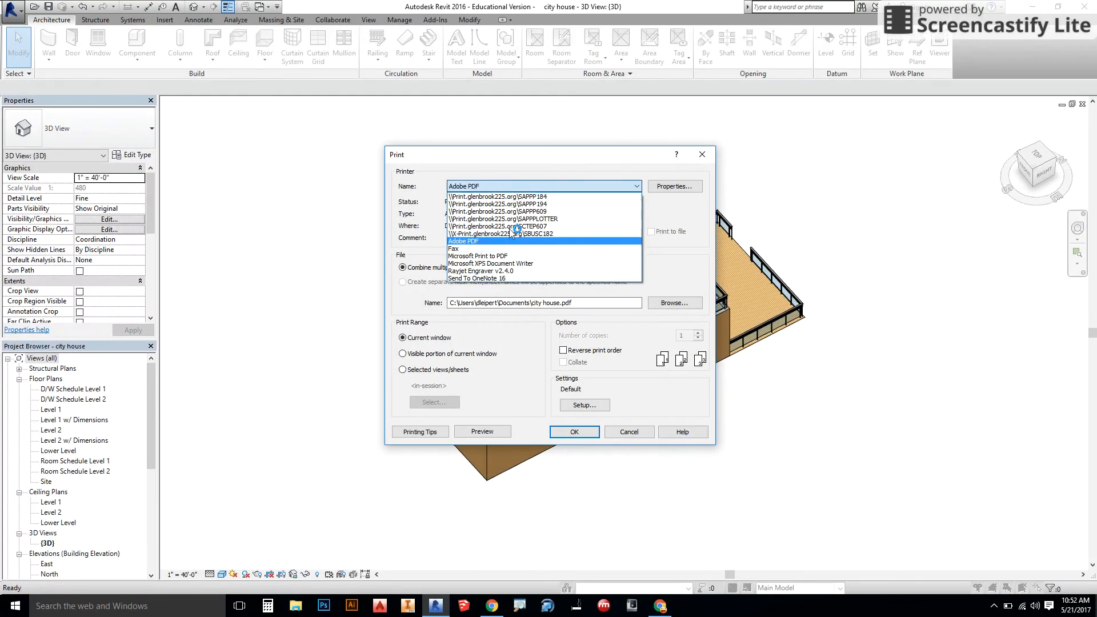
click(462, 240)
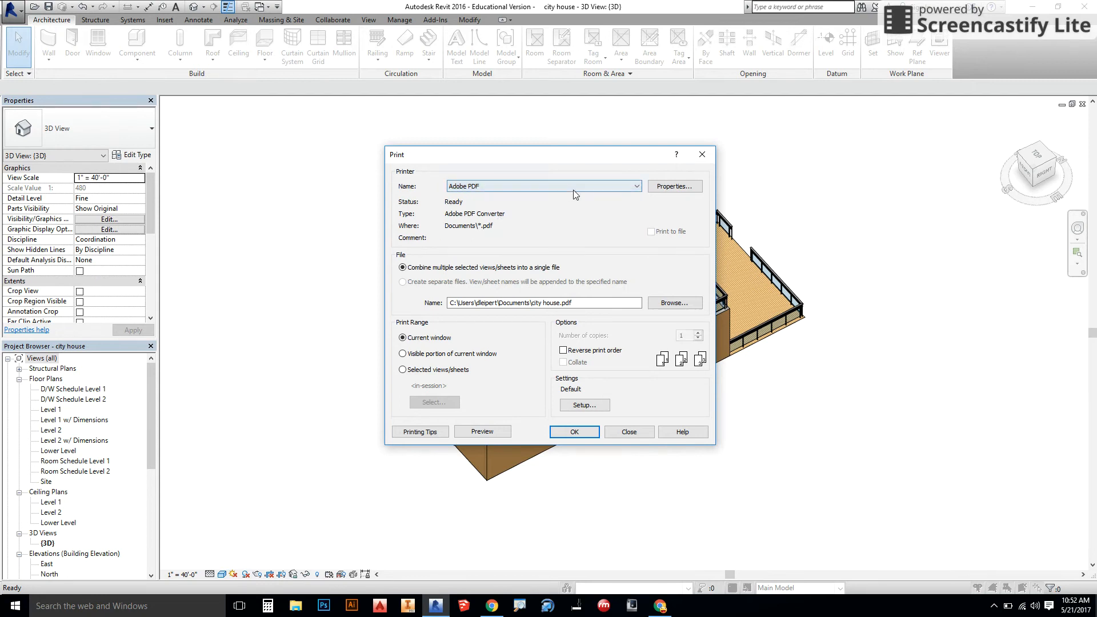
mouse_move(486, 174)
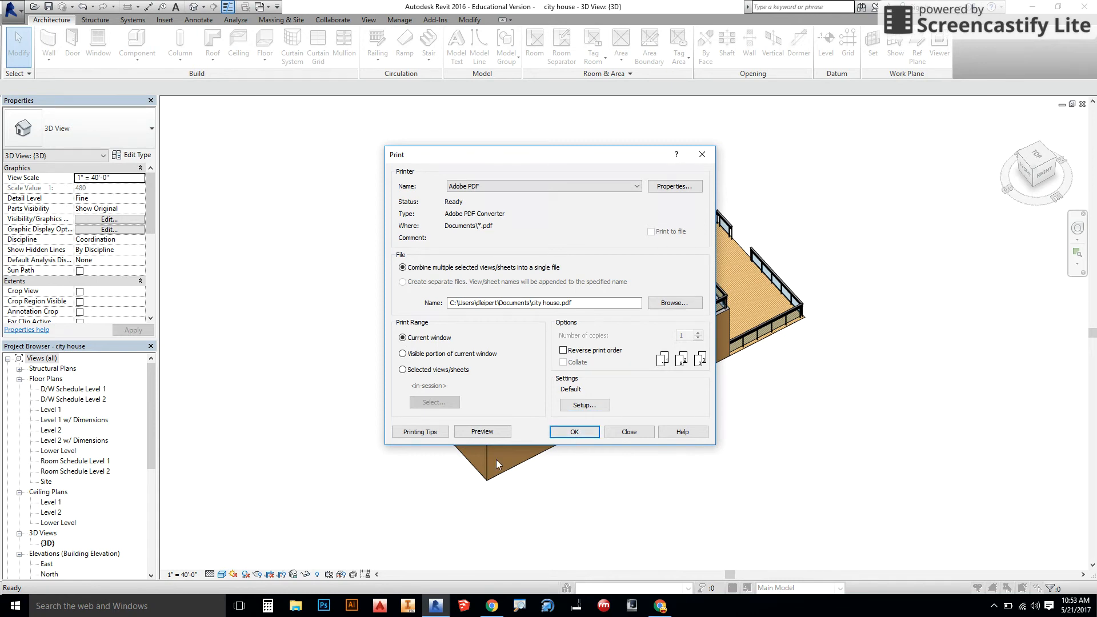
mouse_move(175, 616)
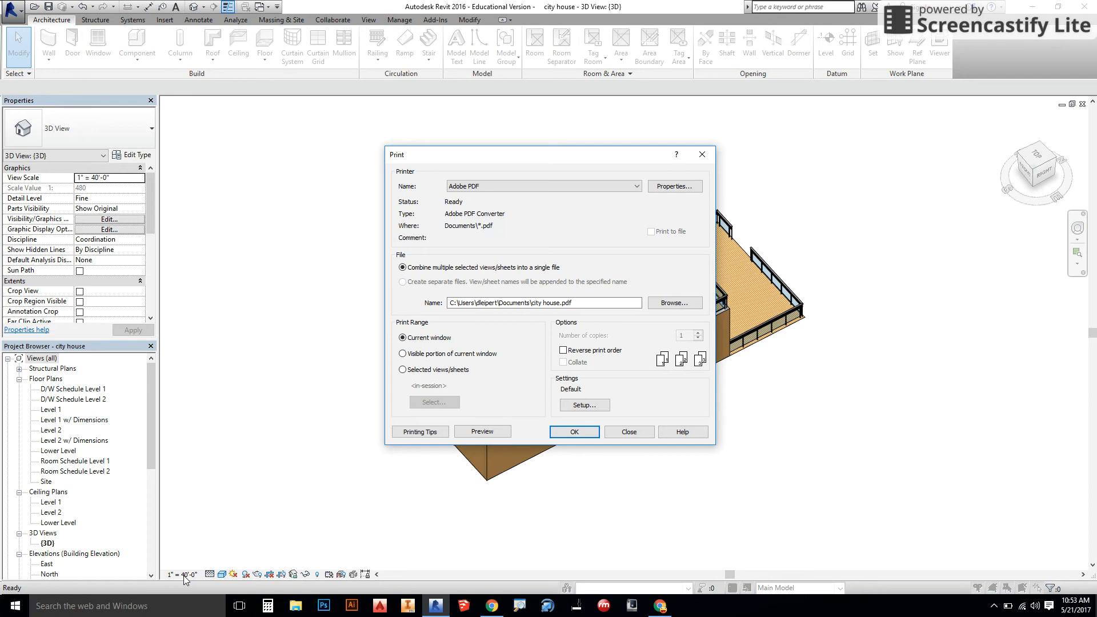
Set the print paper size to ARCH C in Setup, then close the Print dialog
click(584, 404)
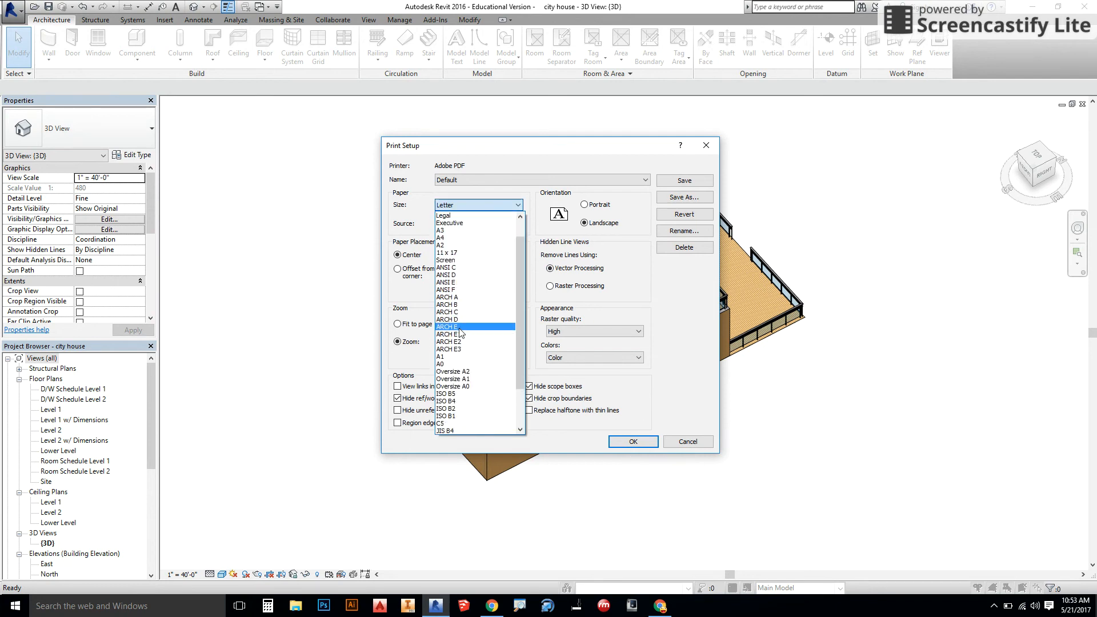
click(445, 312)
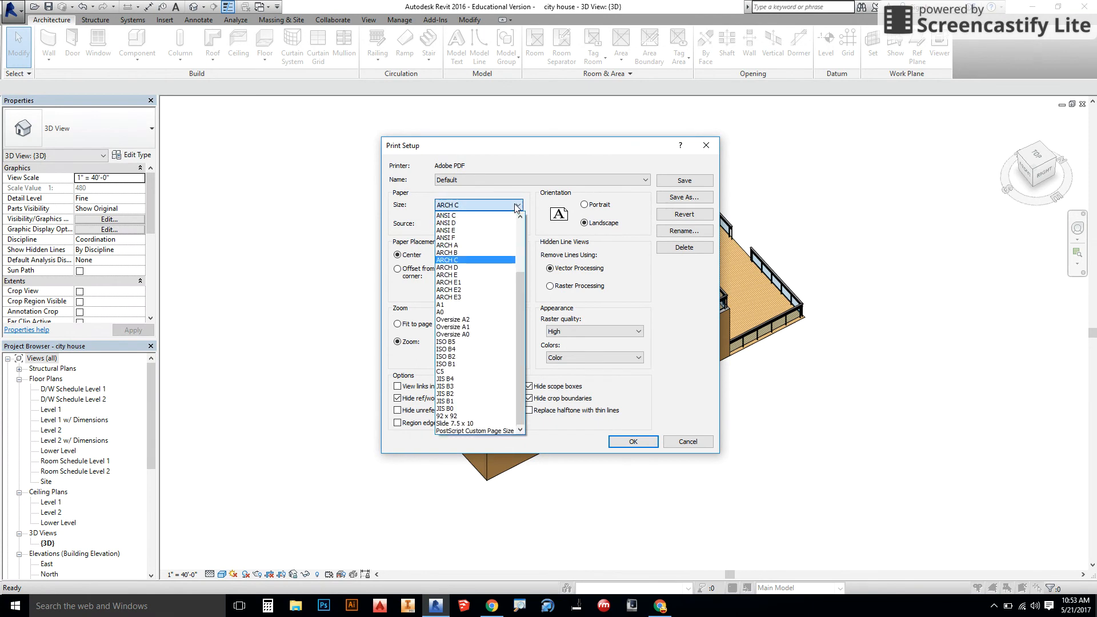
click(474, 259)
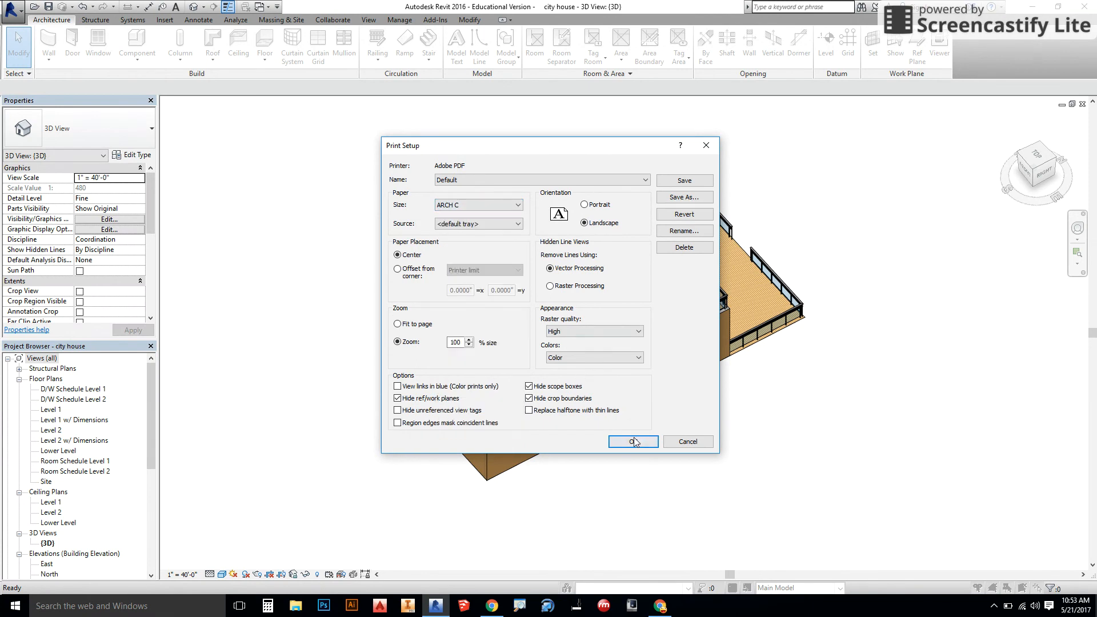
click(632, 442)
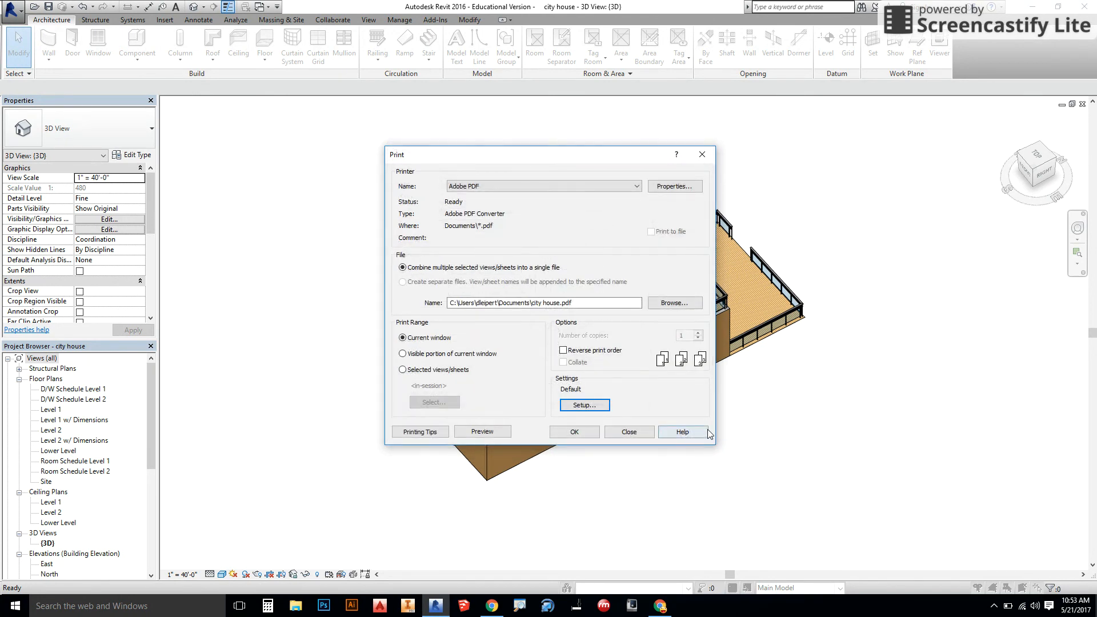
click(628, 432)
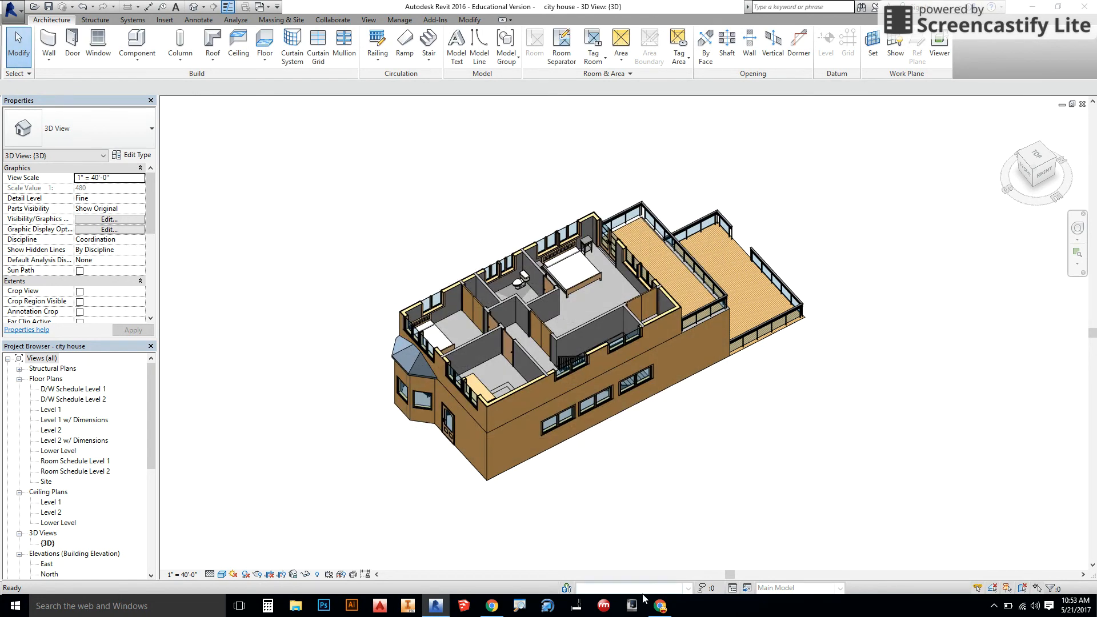